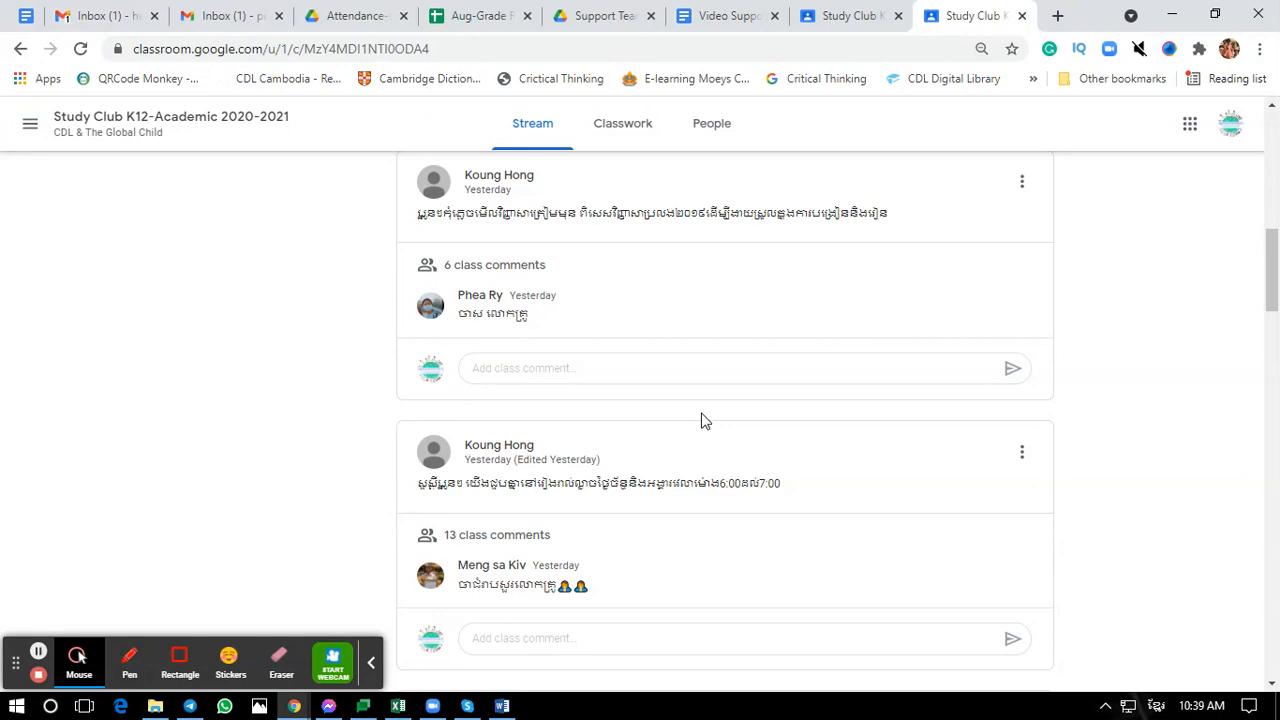
mouse_move(350, 496)
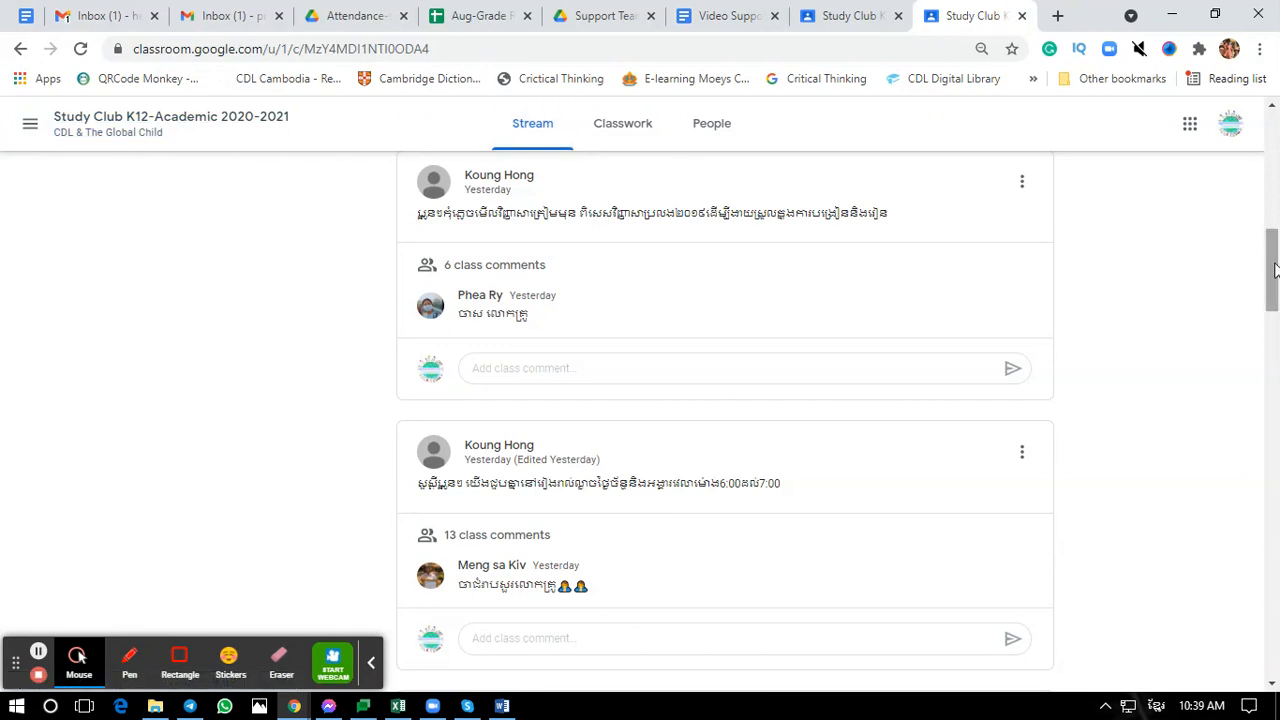
scroll("down", 3)
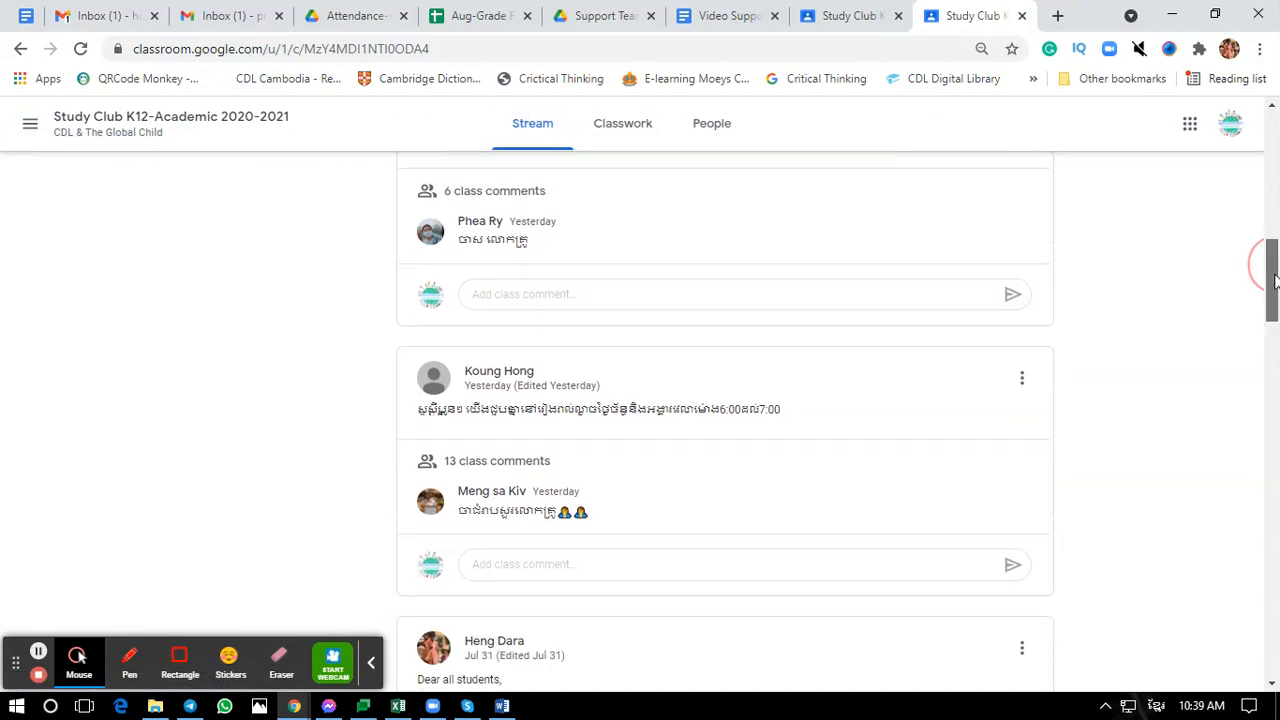
scroll("down", 3)
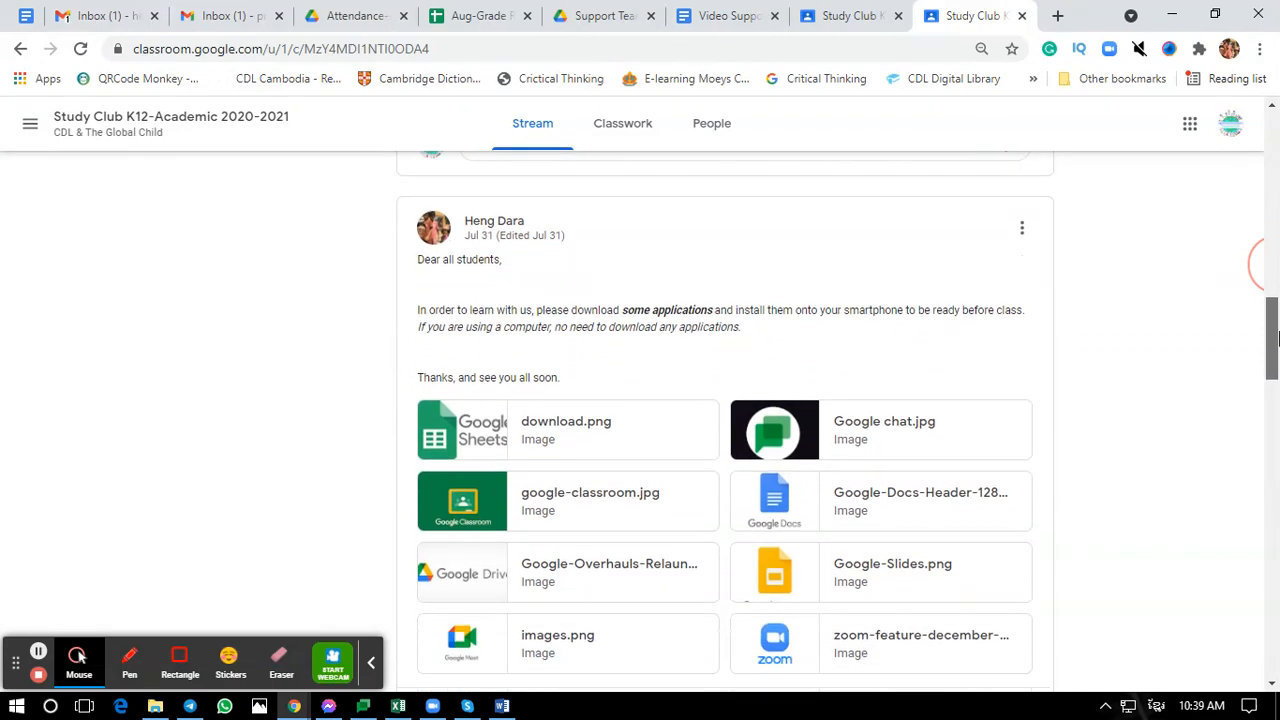
scroll("down", 3)
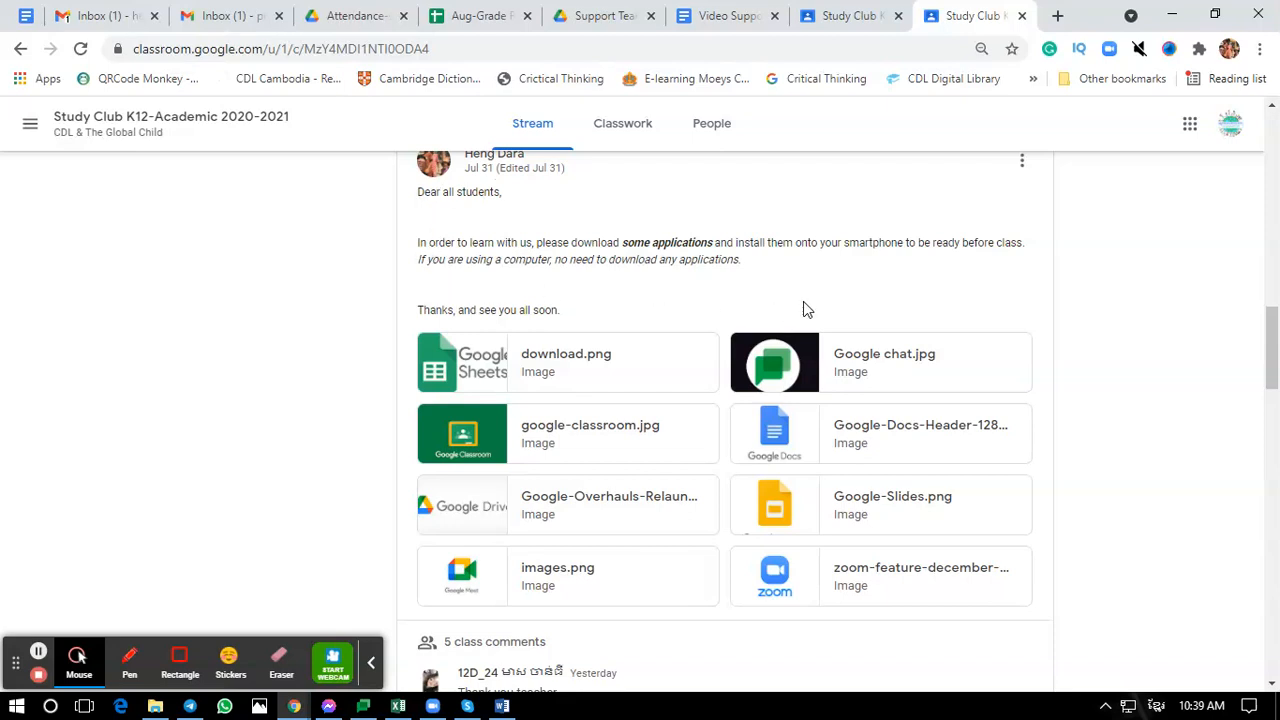
scroll("down", 3)
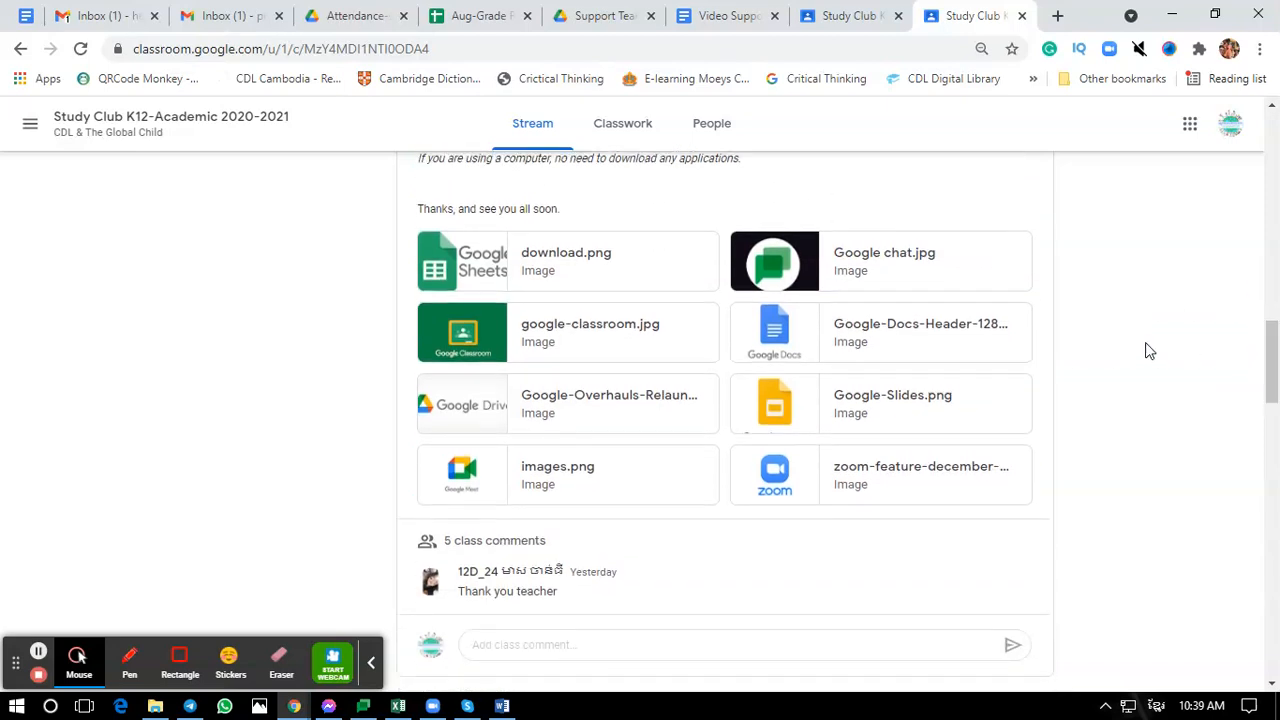
mouse_move(476, 300)
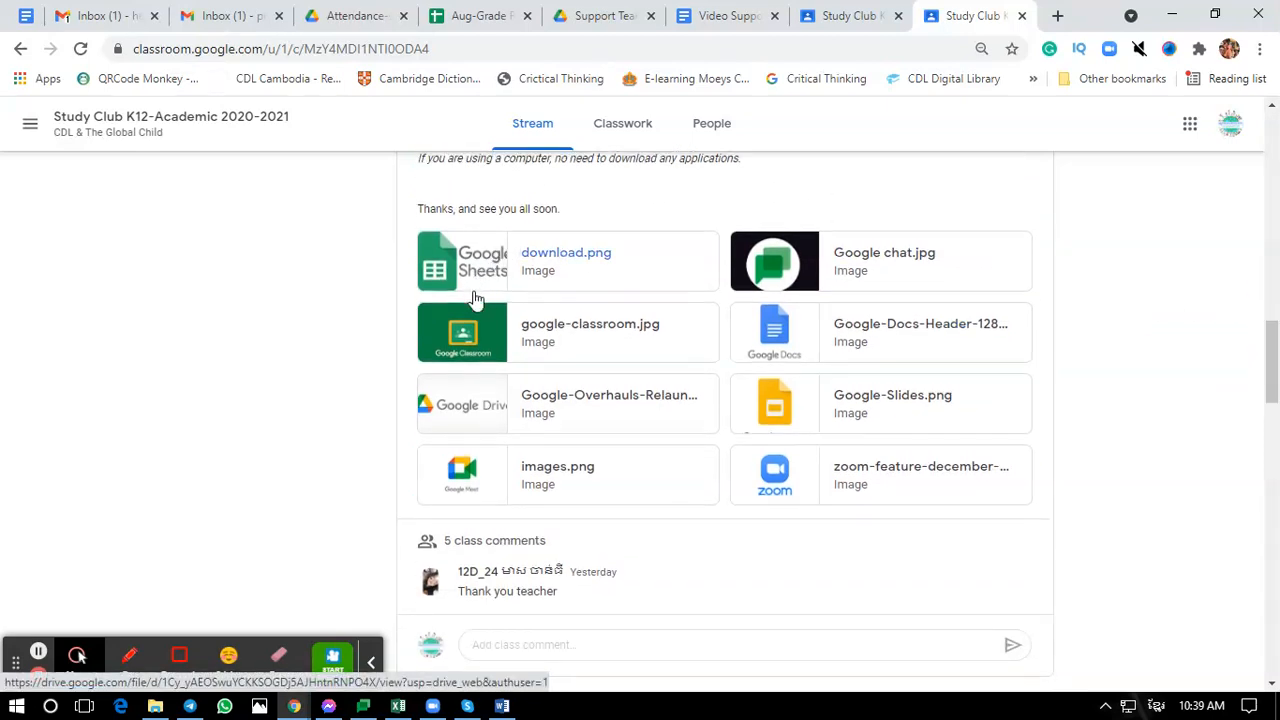
mouse_move(732, 328)
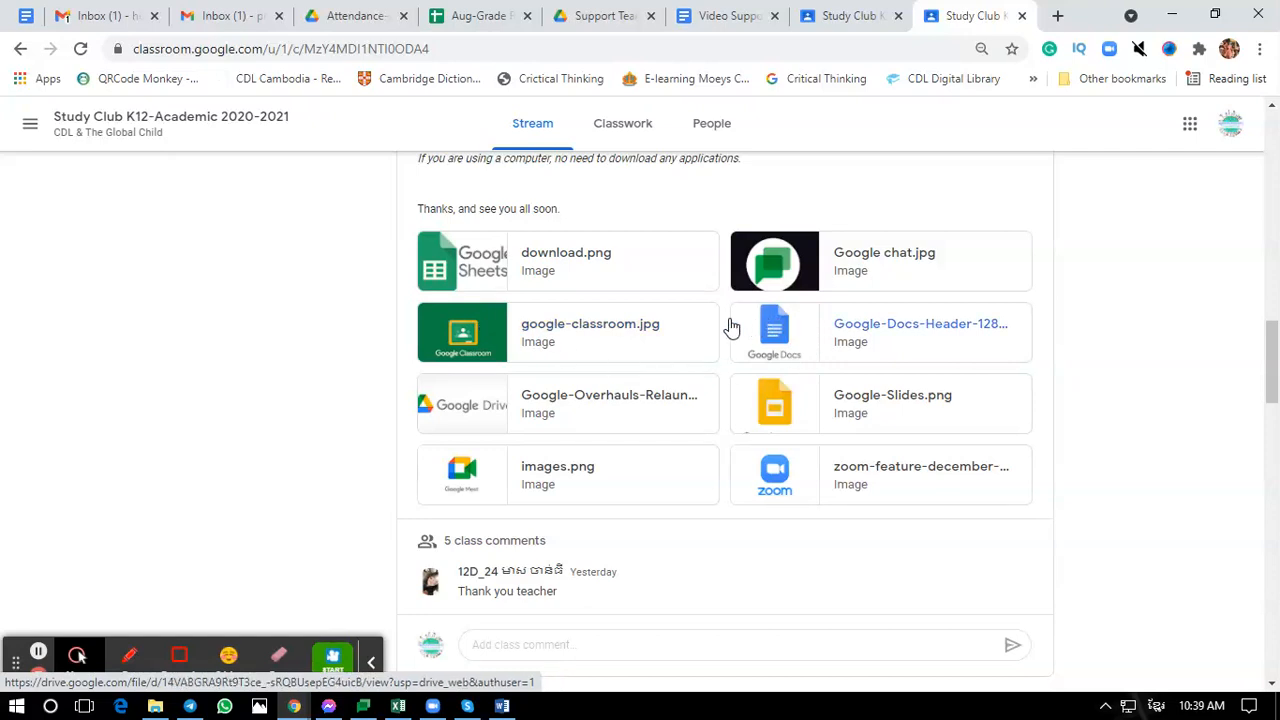
mouse_move(470, 282)
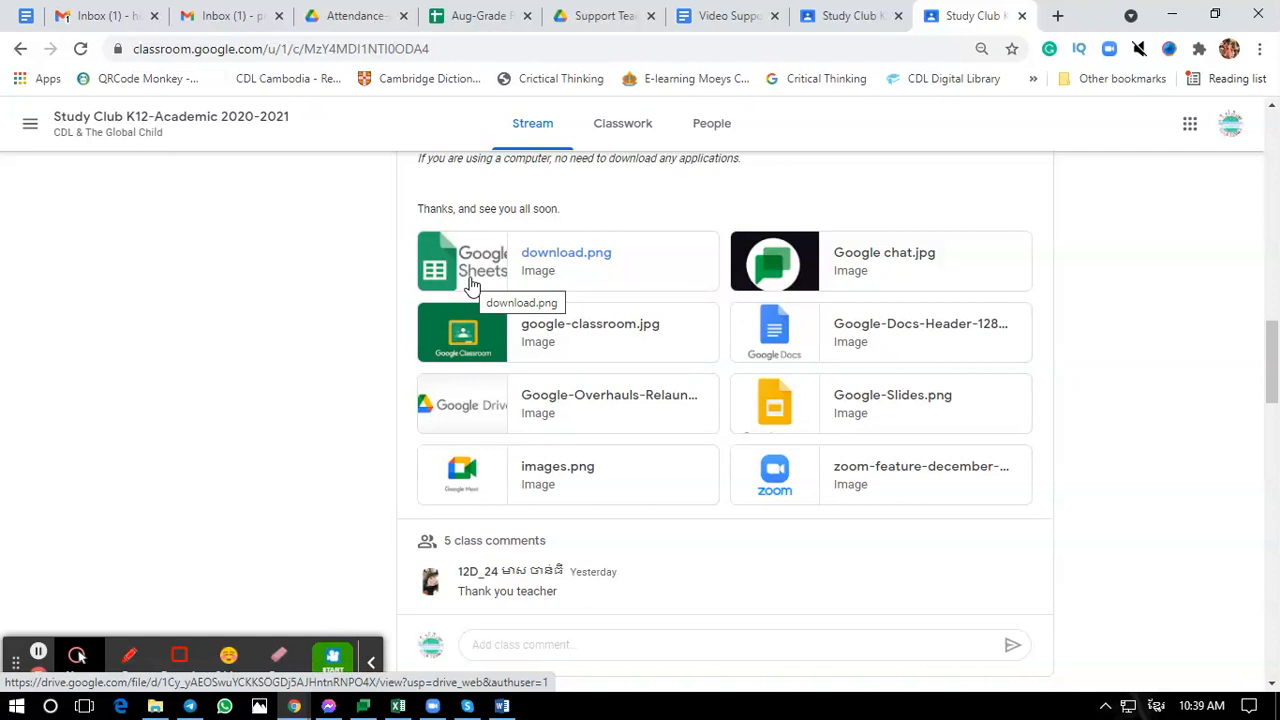
mouse_move(428, 276)
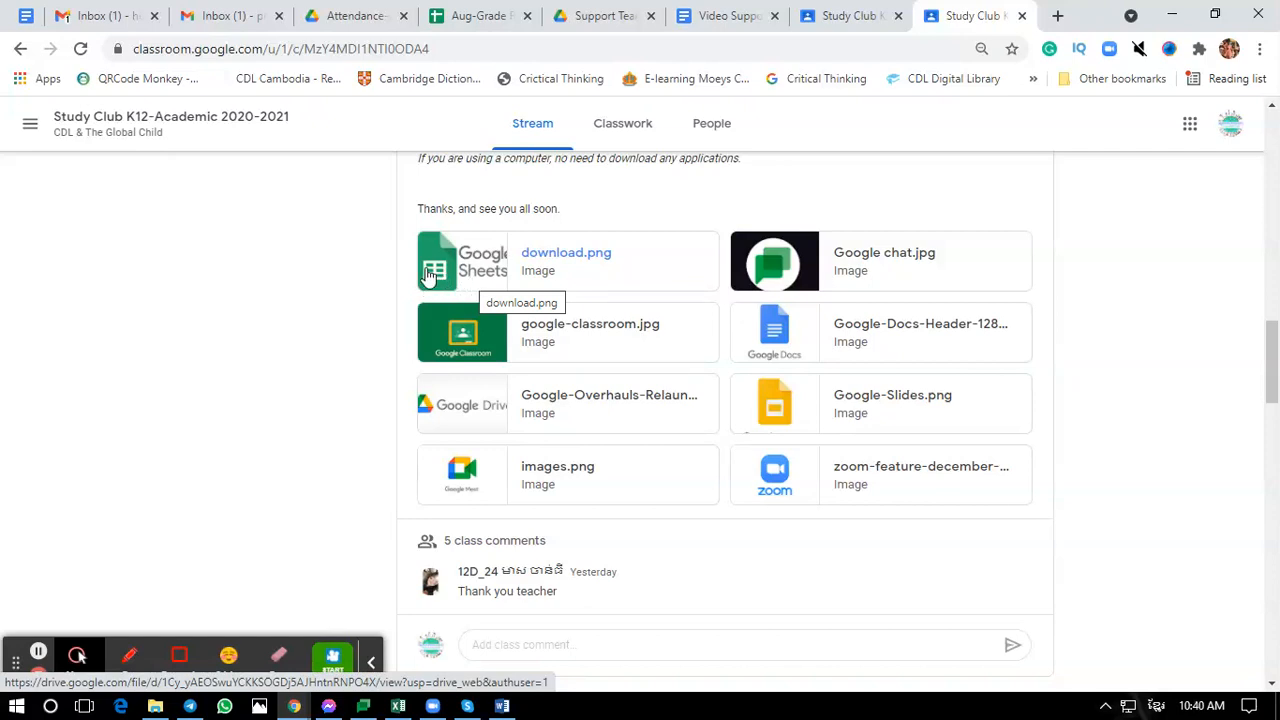
mouse_move(468, 274)
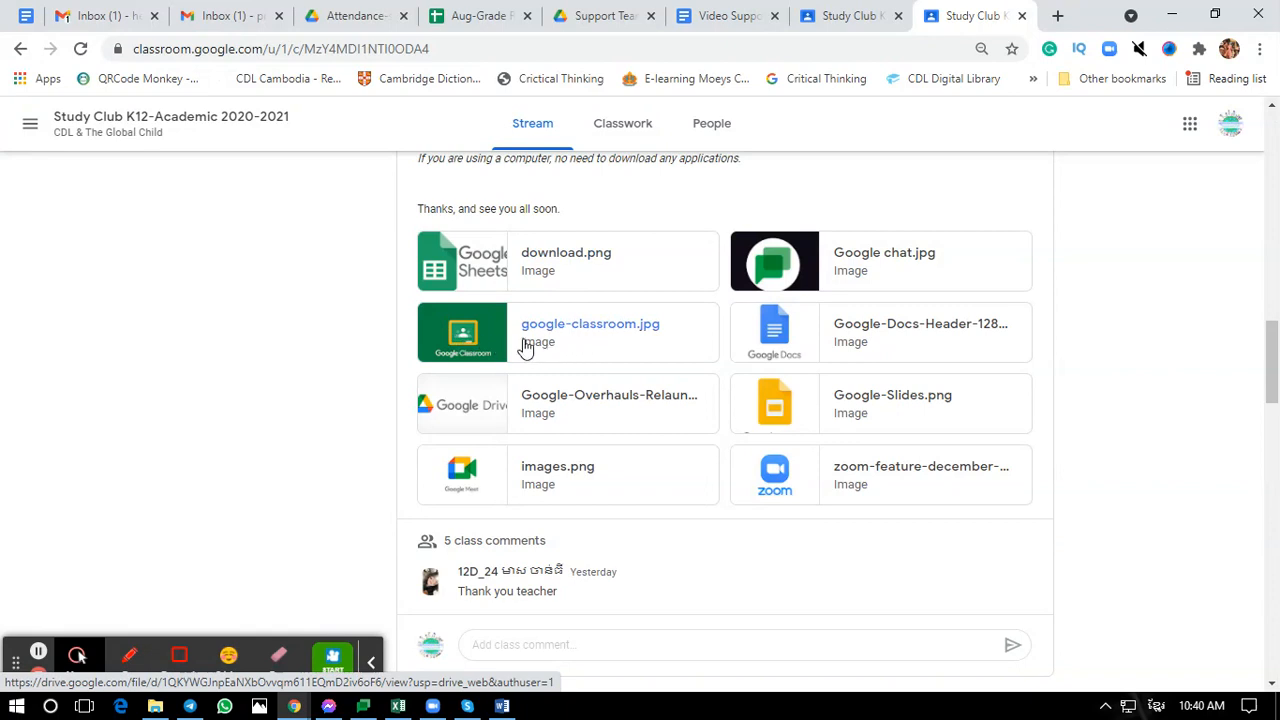
mouse_move(462, 332)
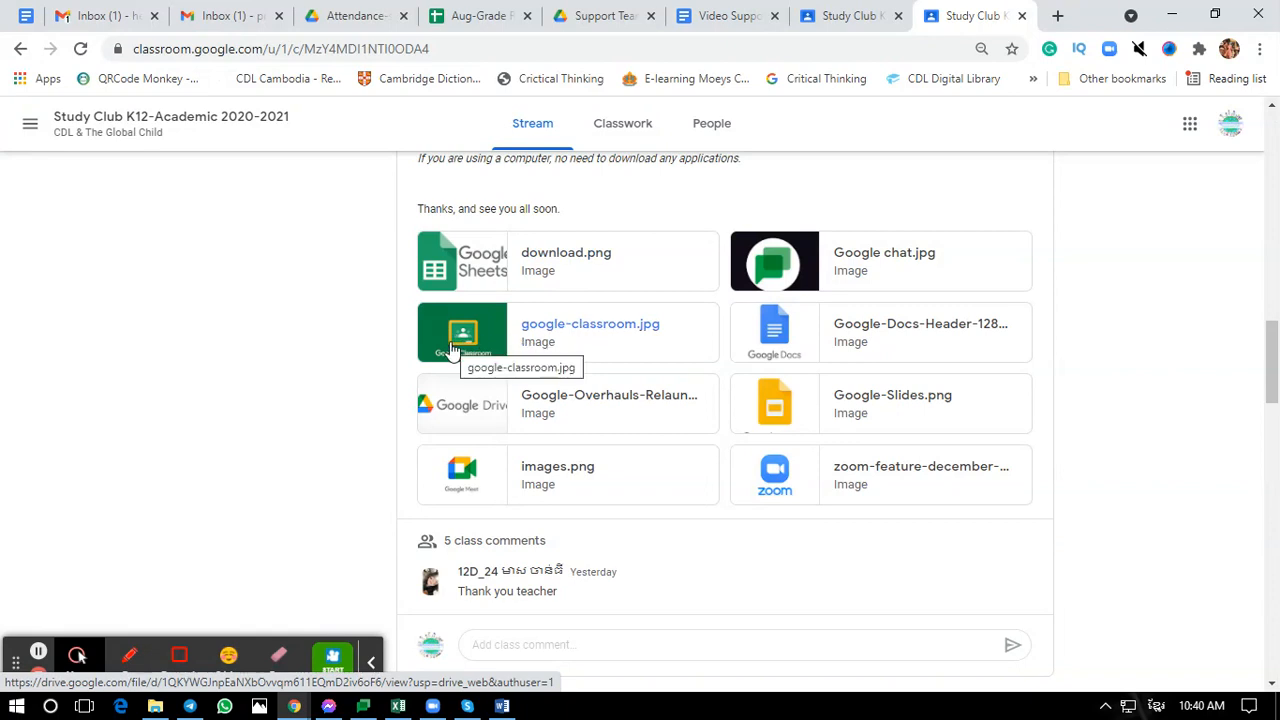
mouse_move(472, 352)
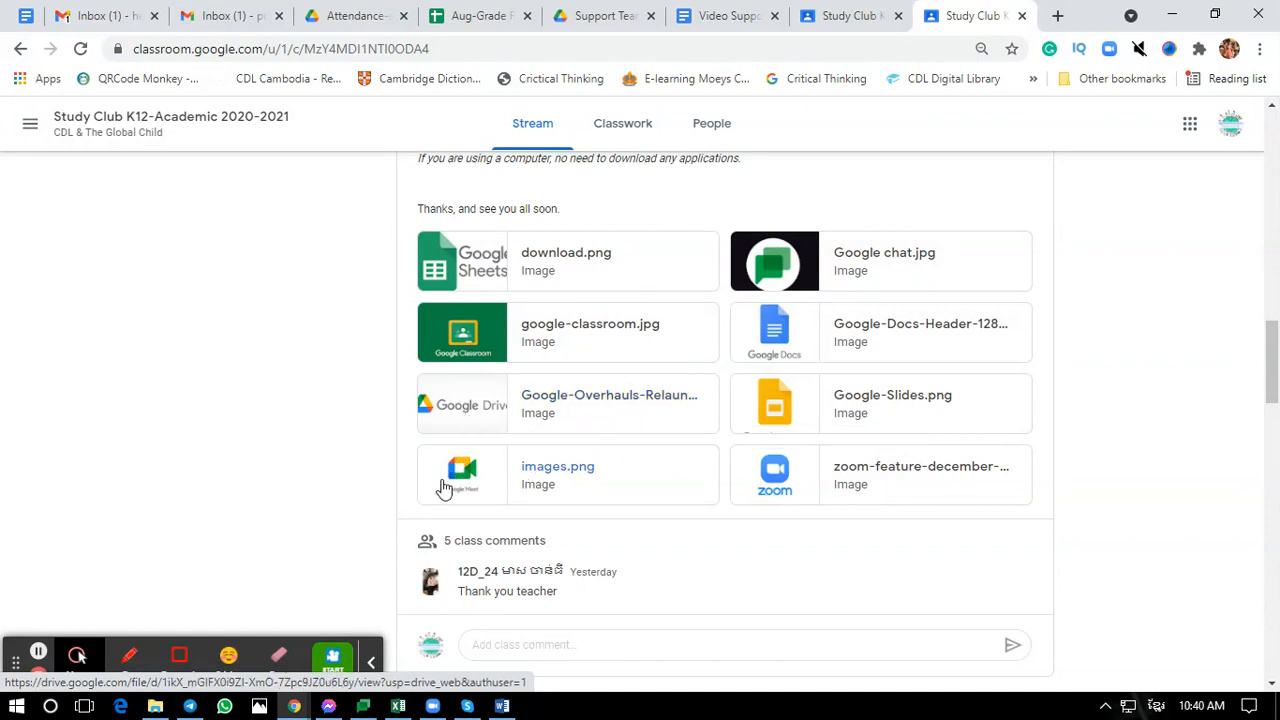
mouse_move(450, 490)
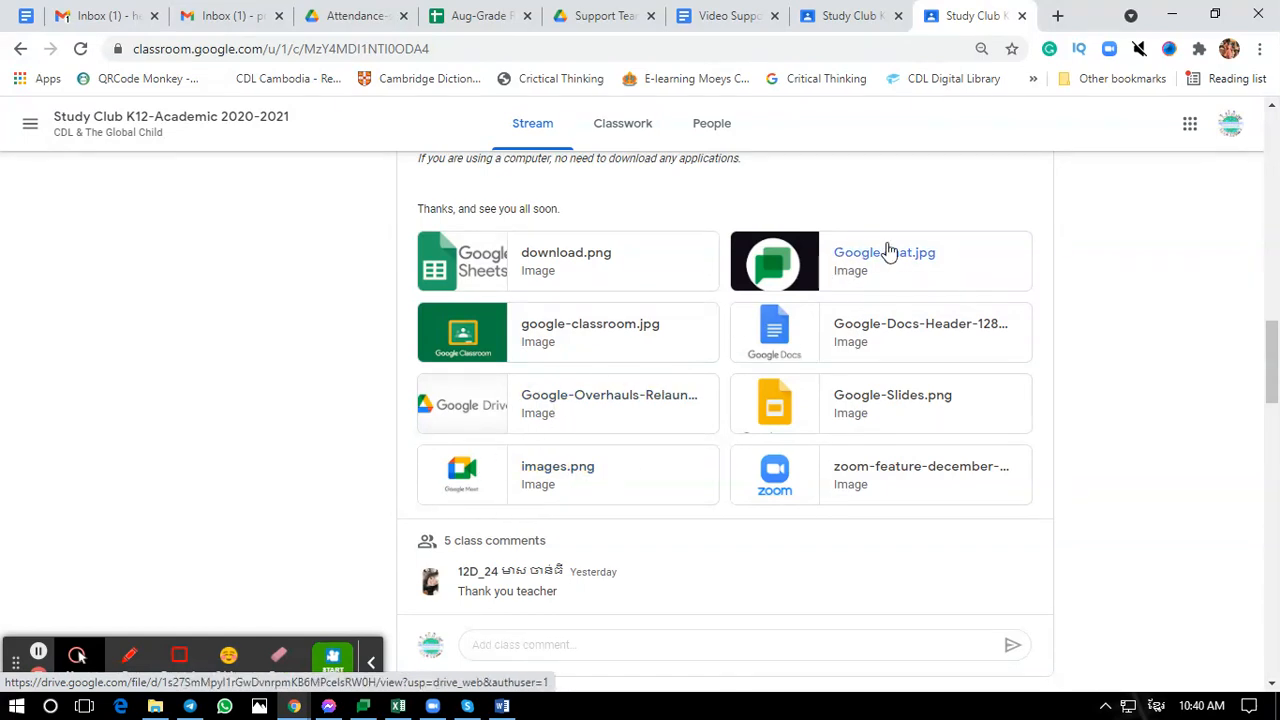
mouse_move(884, 252)
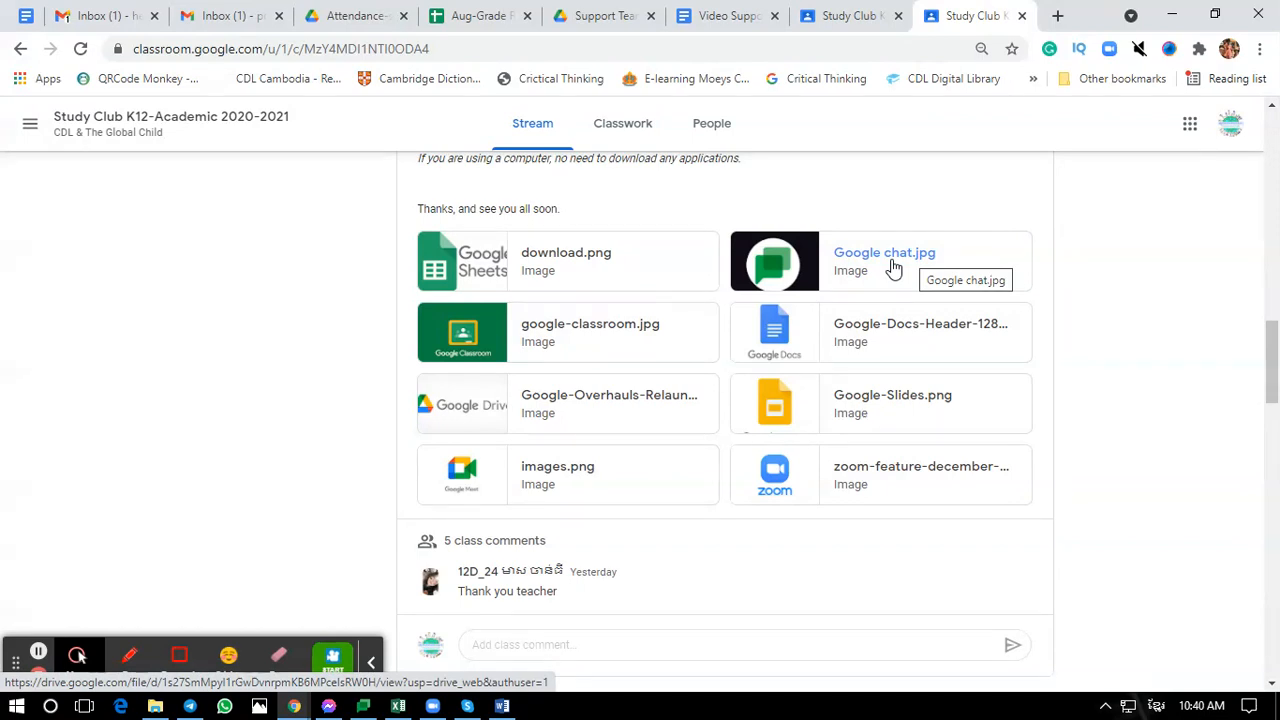
mouse_move(864, 252)
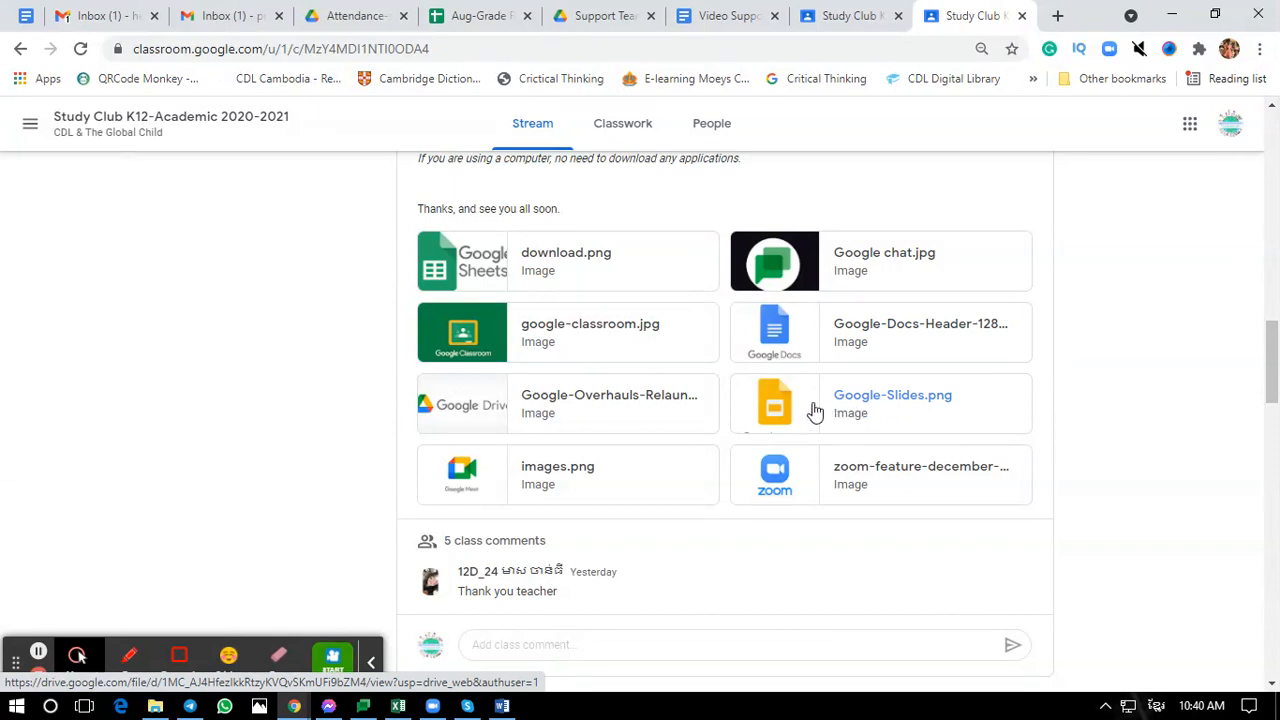
mouse_move(808, 482)
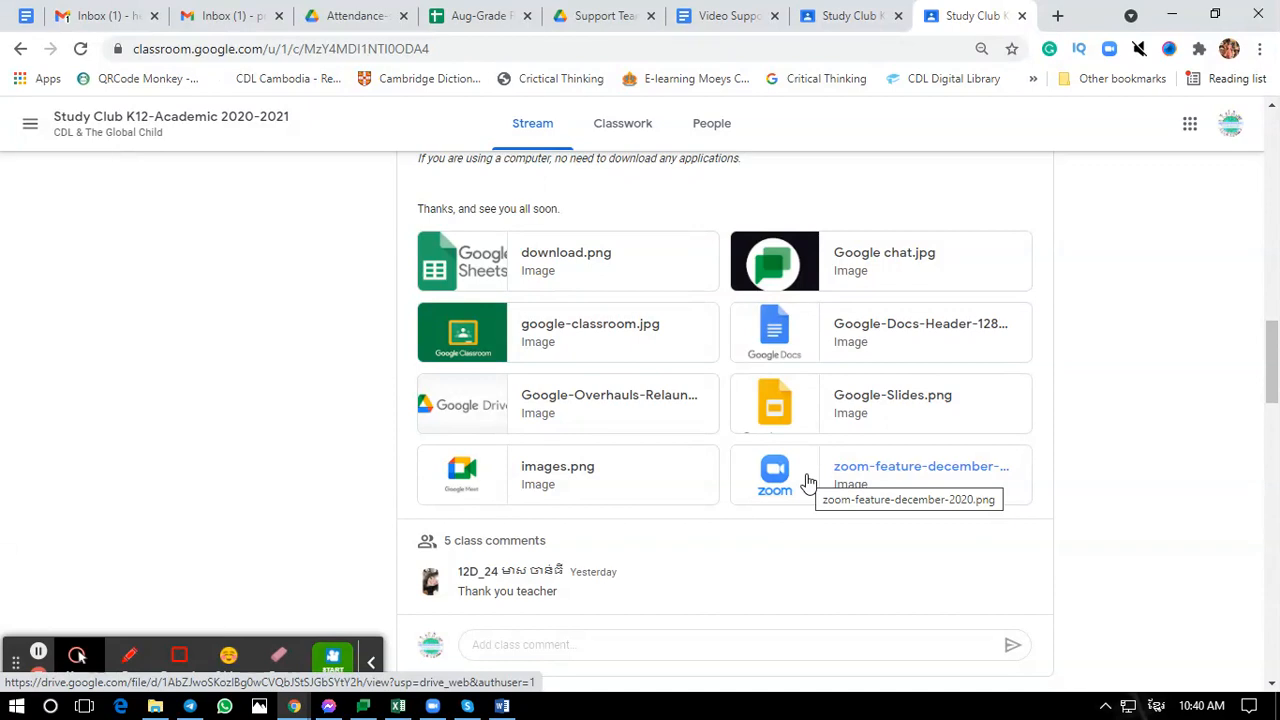
mouse_move(610, 500)
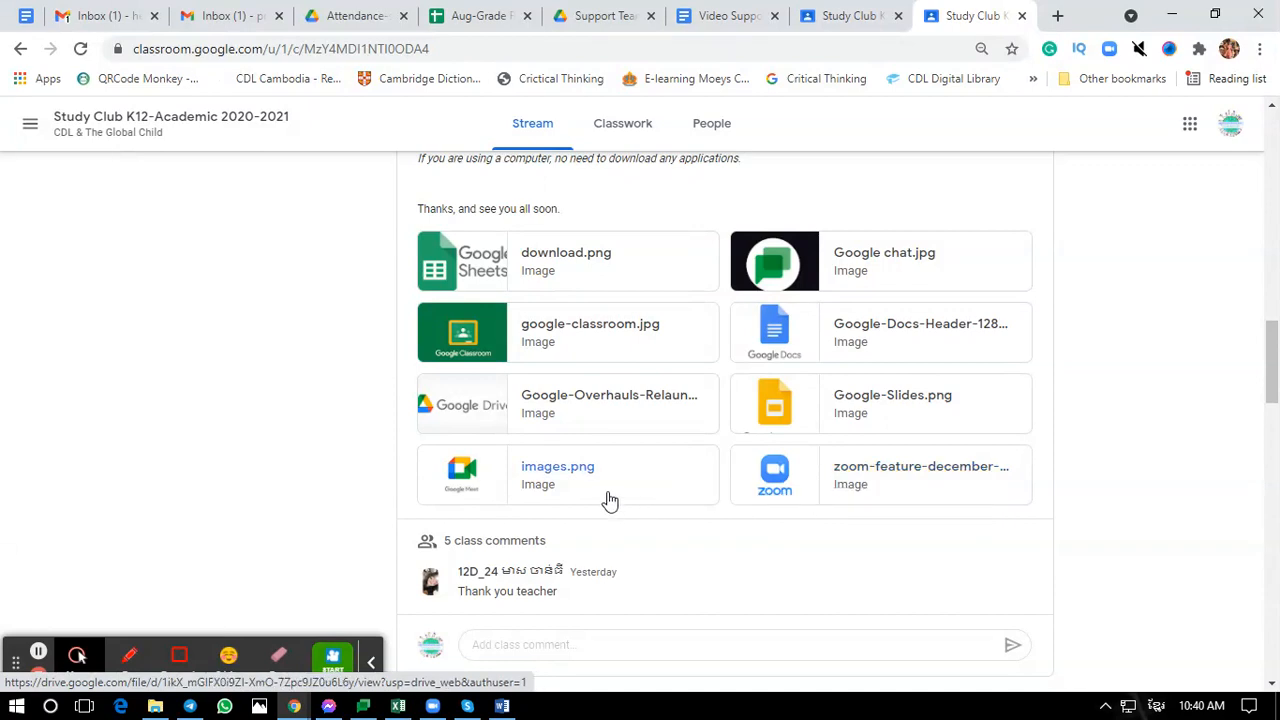
mouse_move(790, 486)
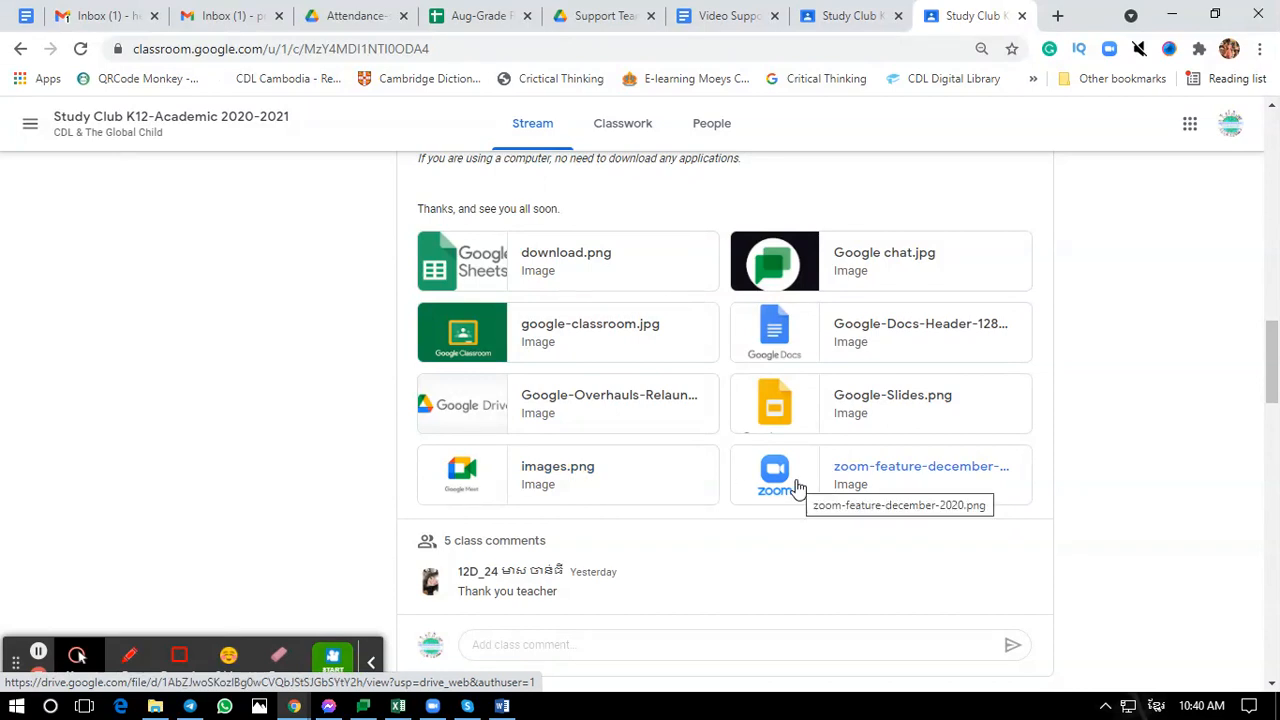
mouse_move(632, 488)
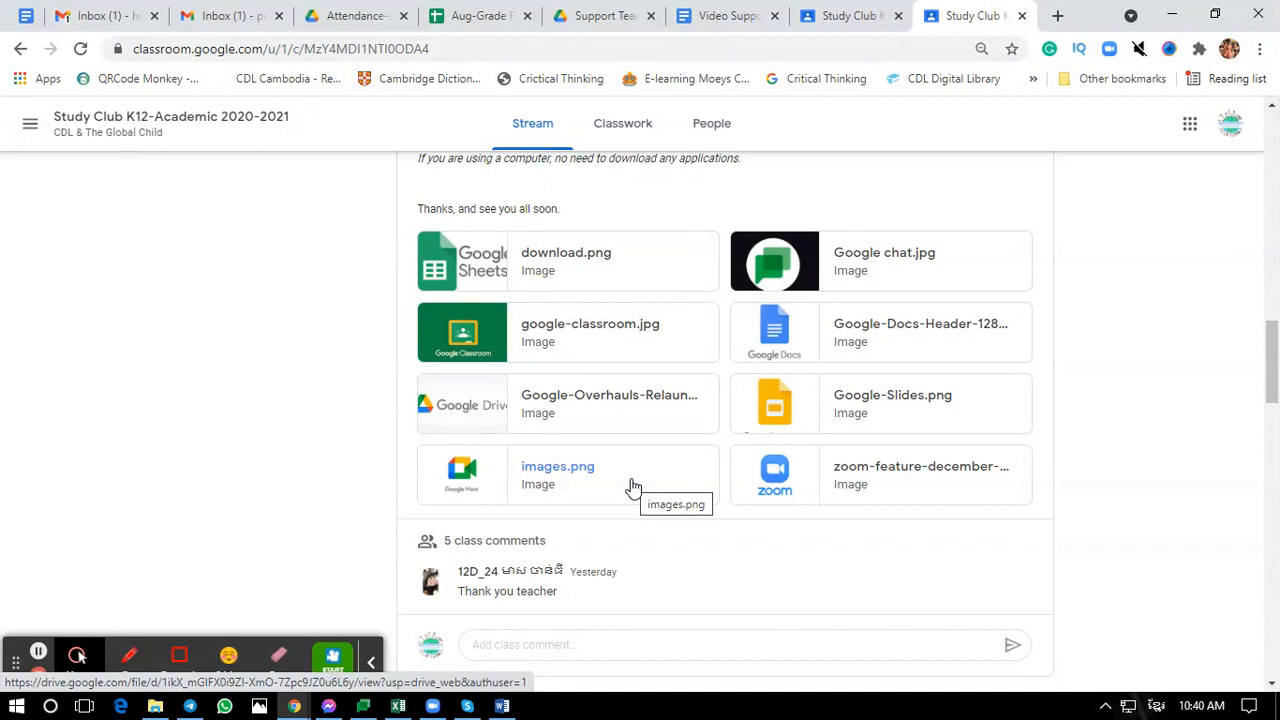
mouse_move(780, 490)
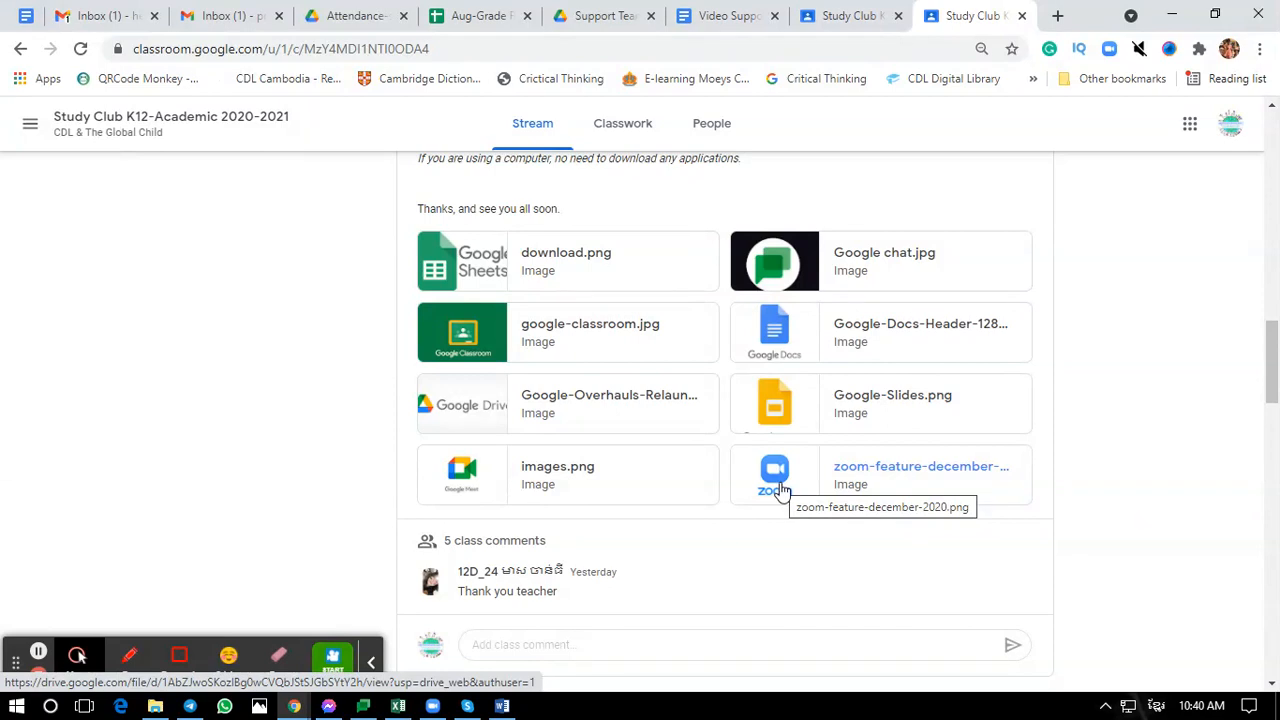
mouse_move(660, 500)
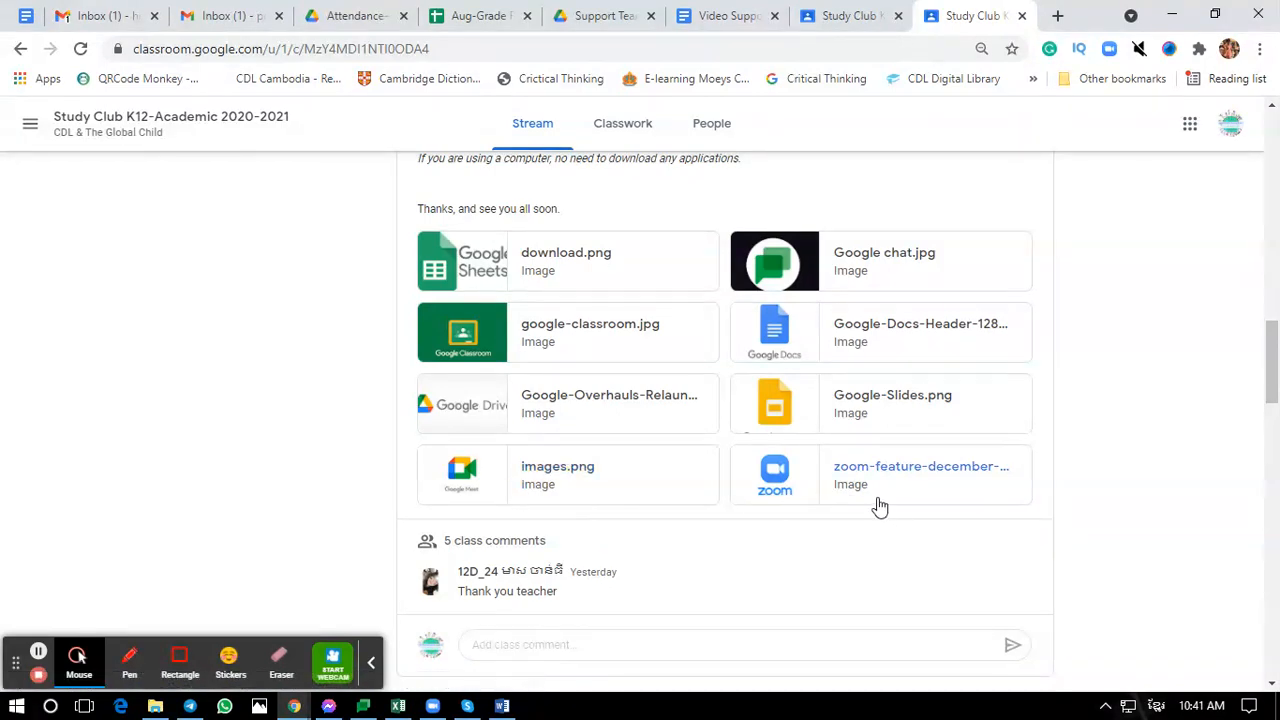
mouse_move(876, 504)
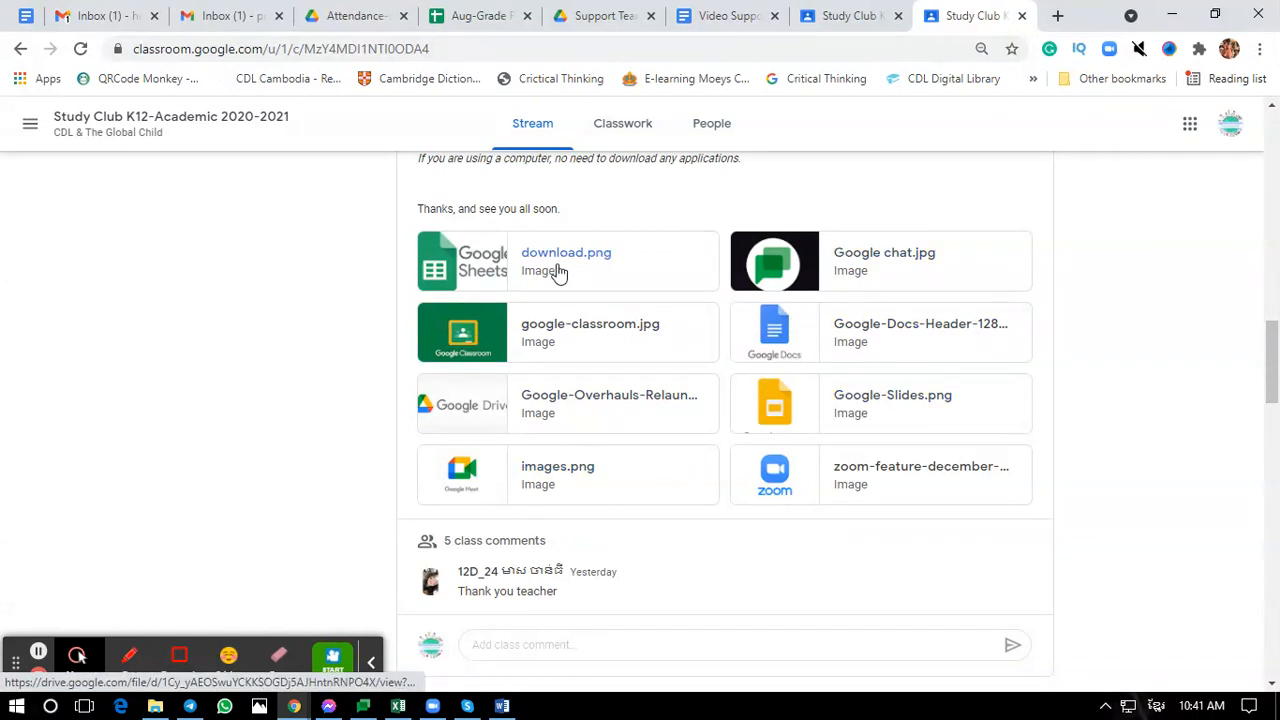
mouse_move(546, 290)
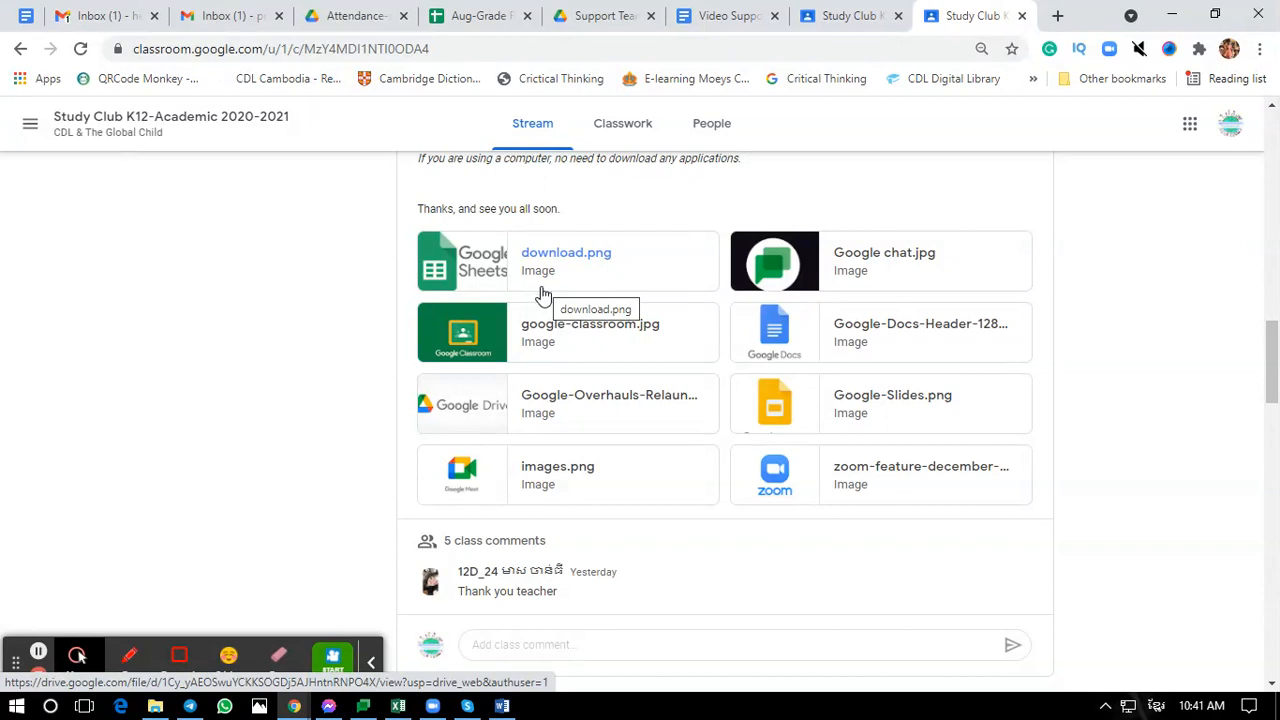
mouse_move(400, 404)
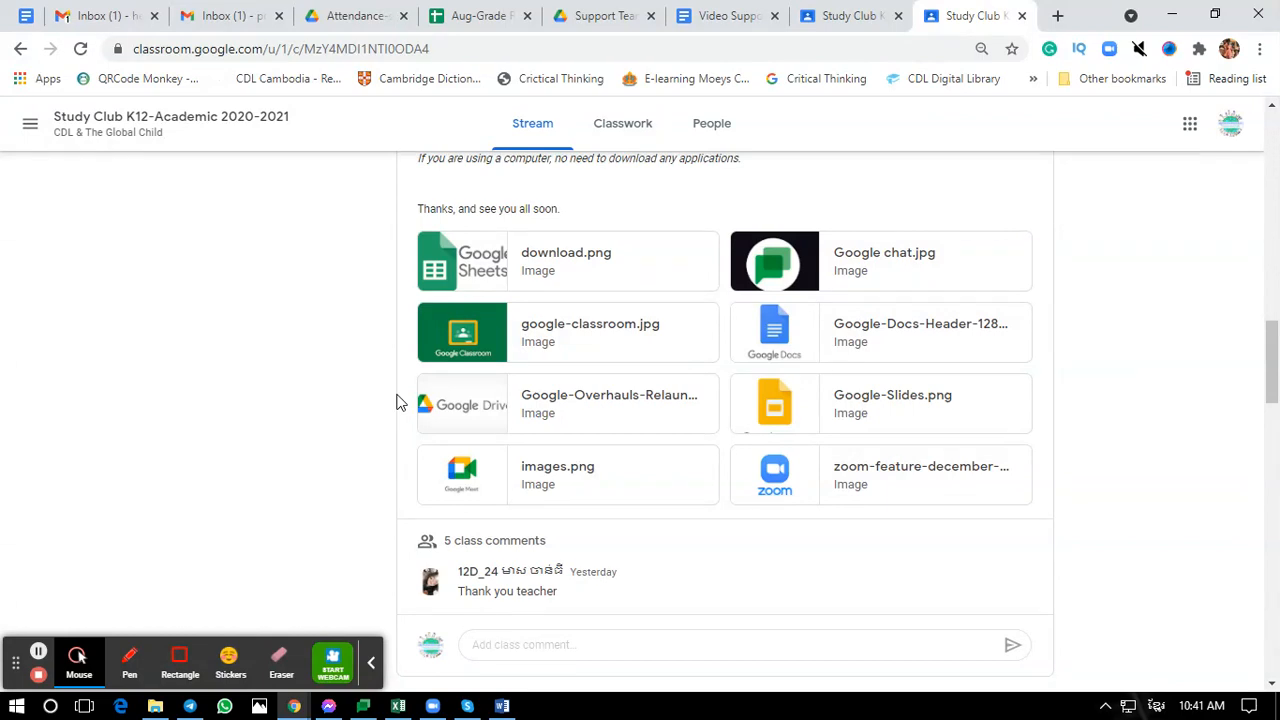
mouse_move(402, 350)
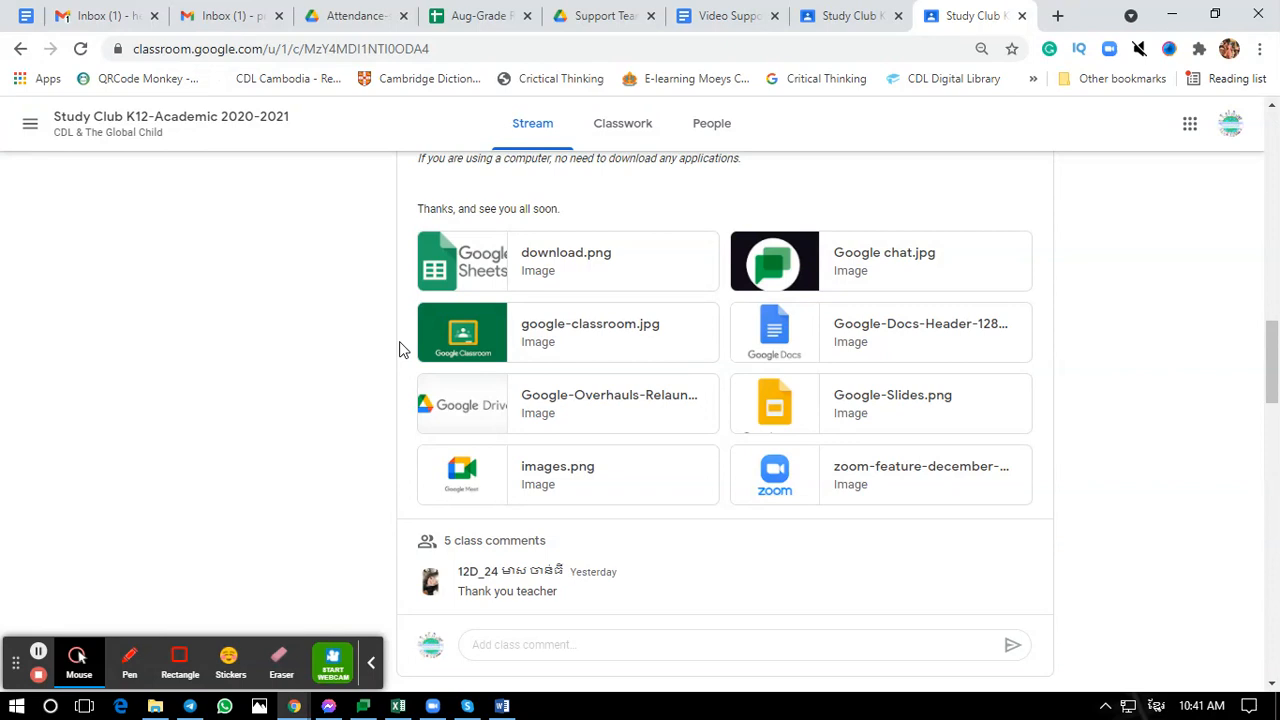
mouse_move(420, 300)
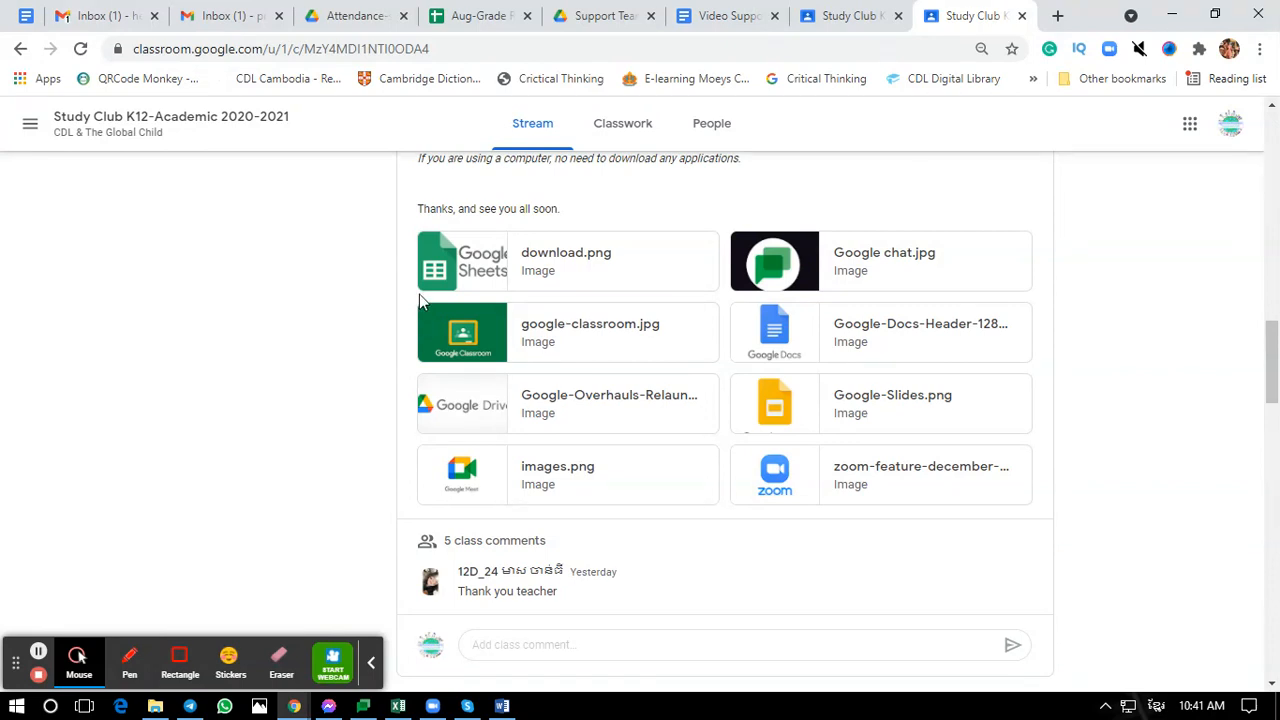
mouse_move(376, 492)
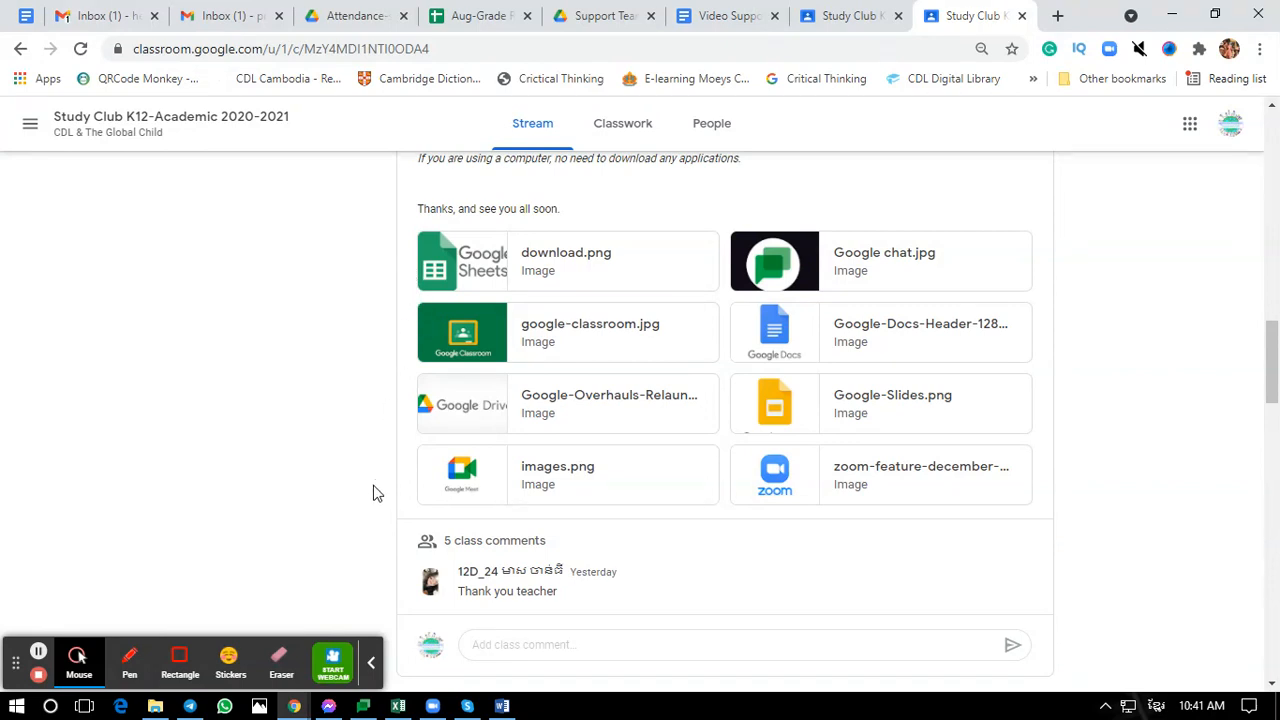
mouse_move(378, 316)
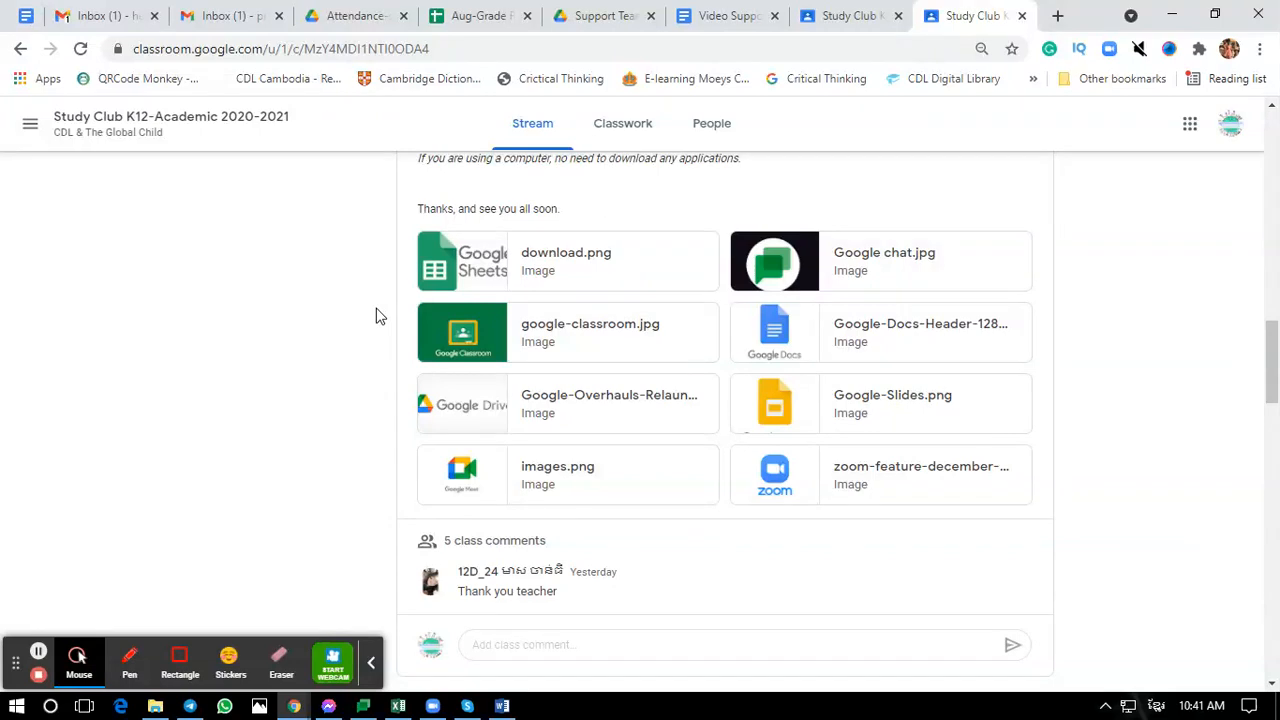
mouse_move(332, 384)
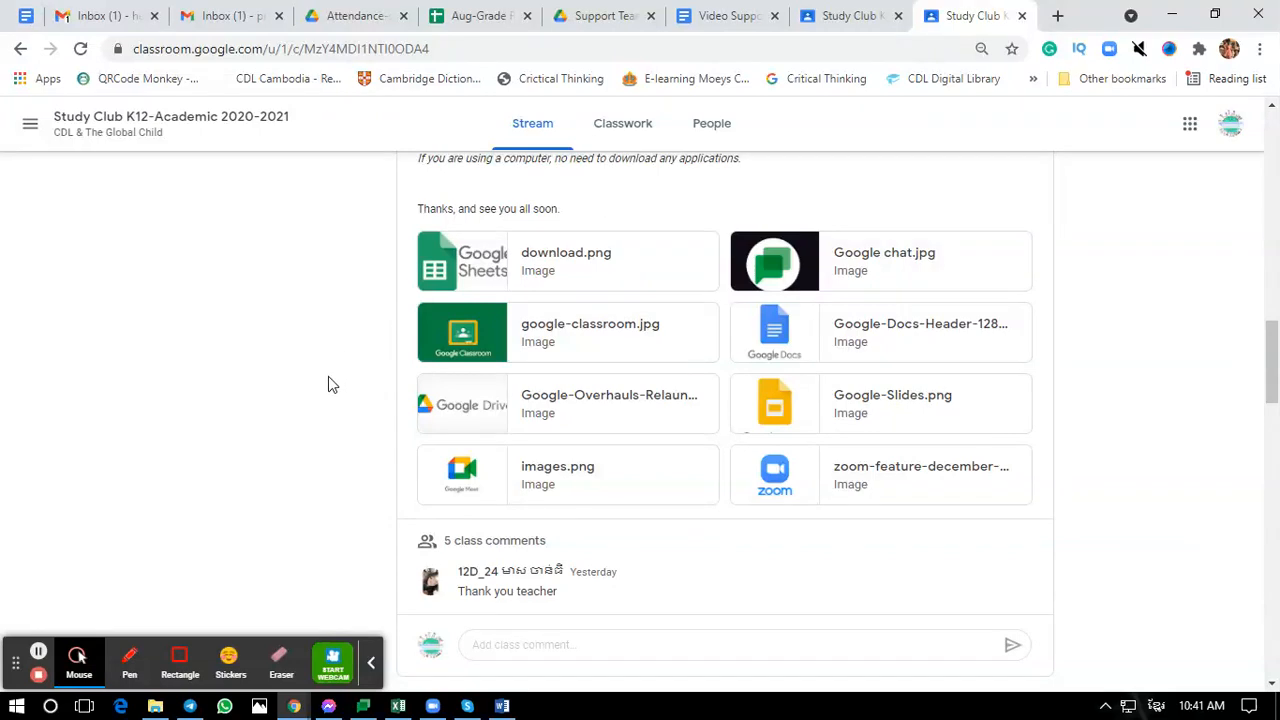